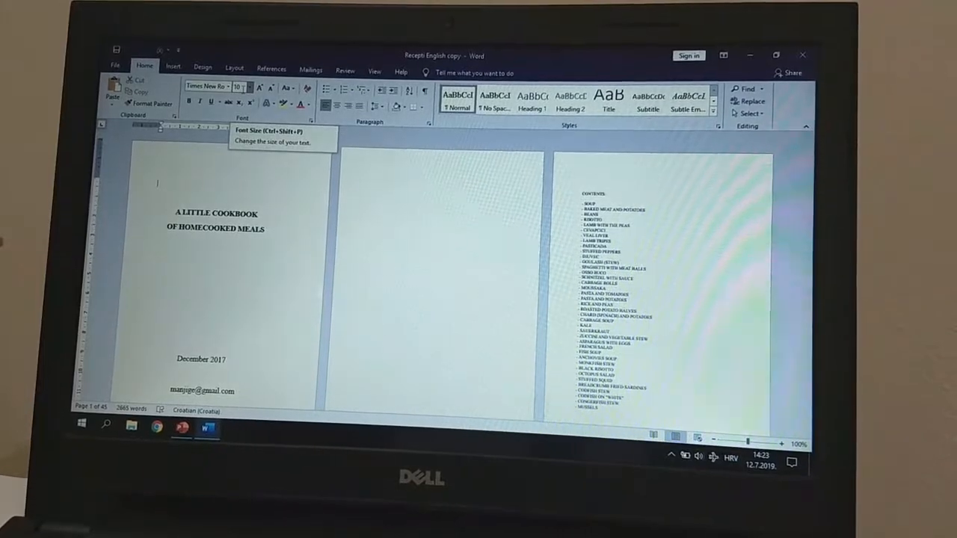
Apply a landscape book fold page setup to the cookbook in Page Setup.
left_click(236, 59)
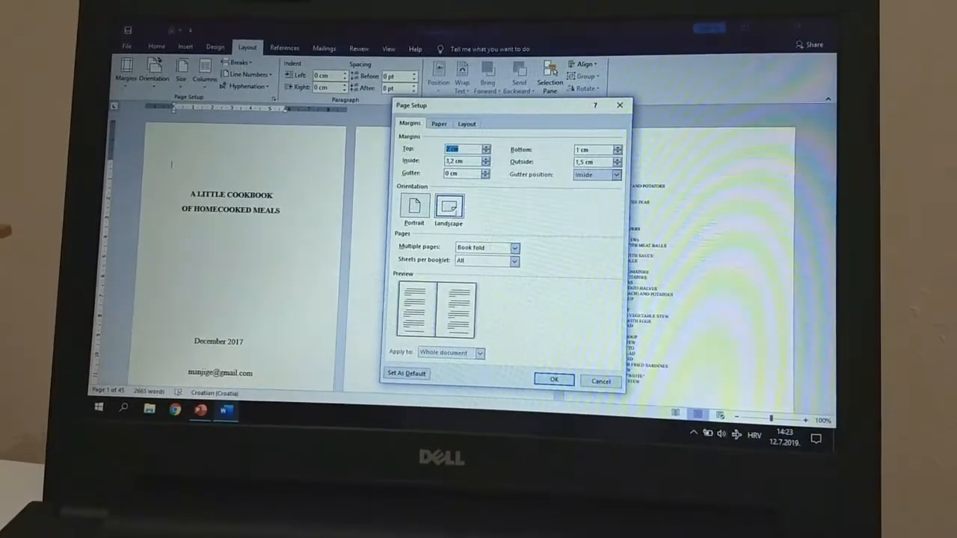
left_click(512, 247)
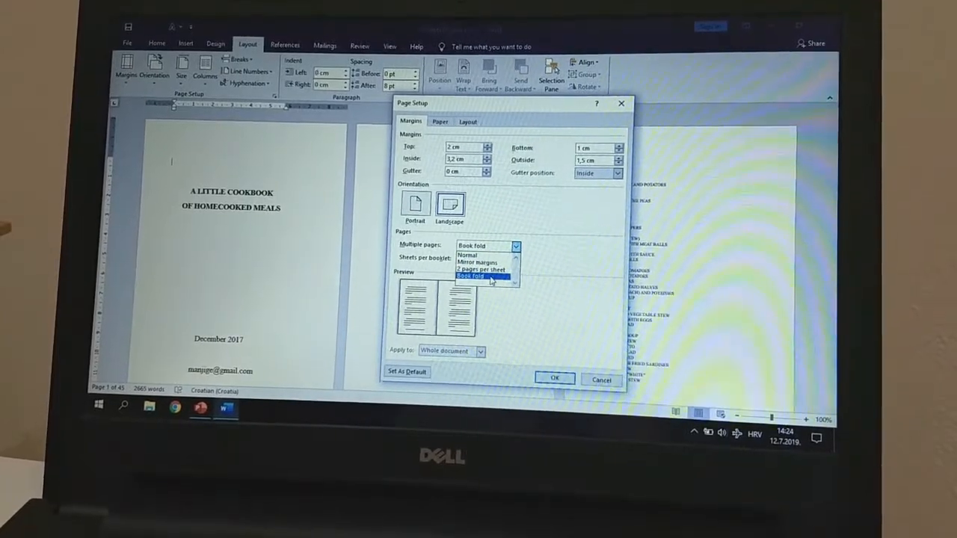
left_click(471, 276)
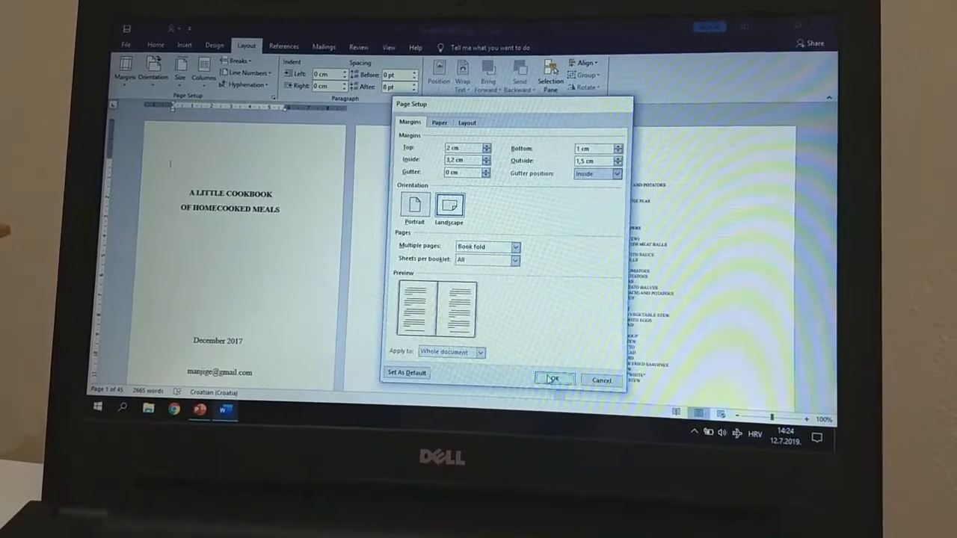
left_click(553, 380)
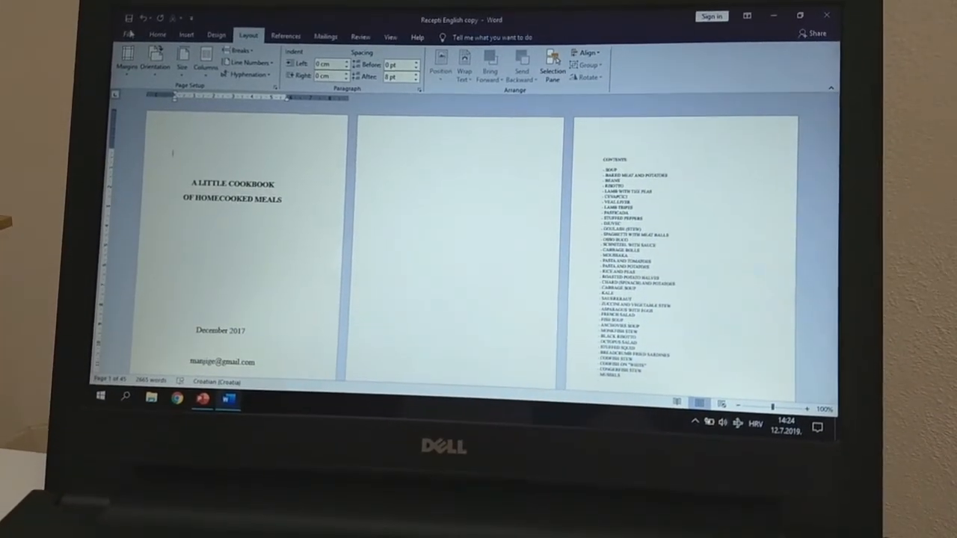
Open the File backstage Info page for the cookbook document.
left_click(129, 35)
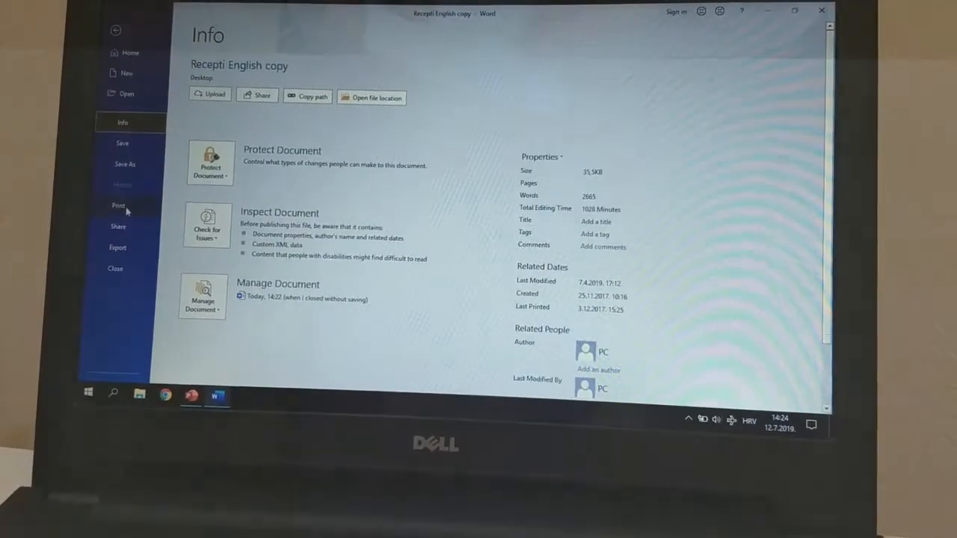
Set the print settings to Manually Print on Both Sides.
left_click(118, 205)
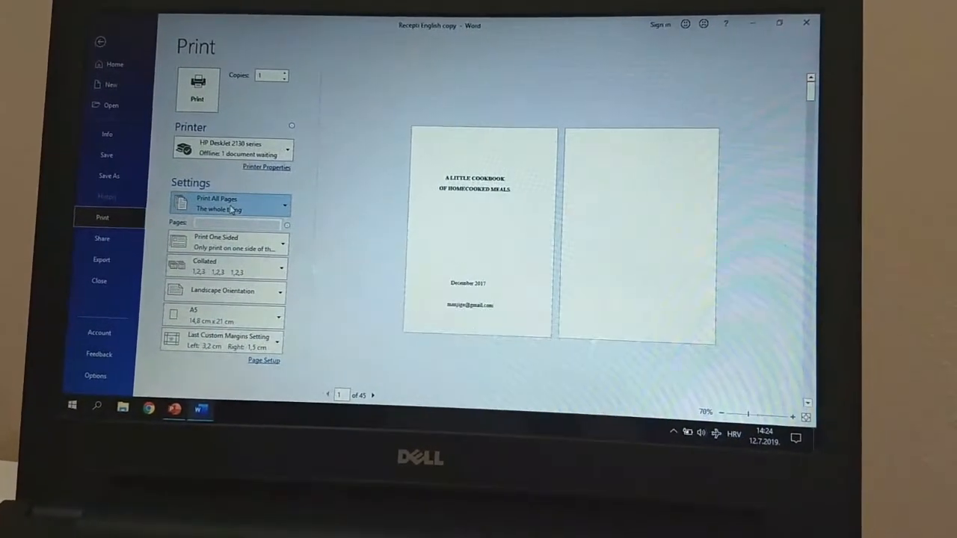
left_click(224, 243)
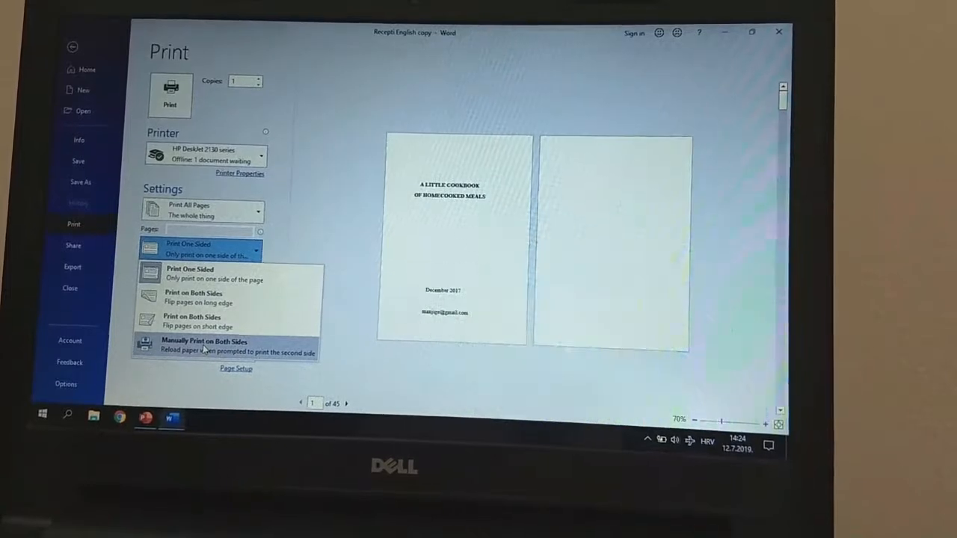
left_click(204, 347)
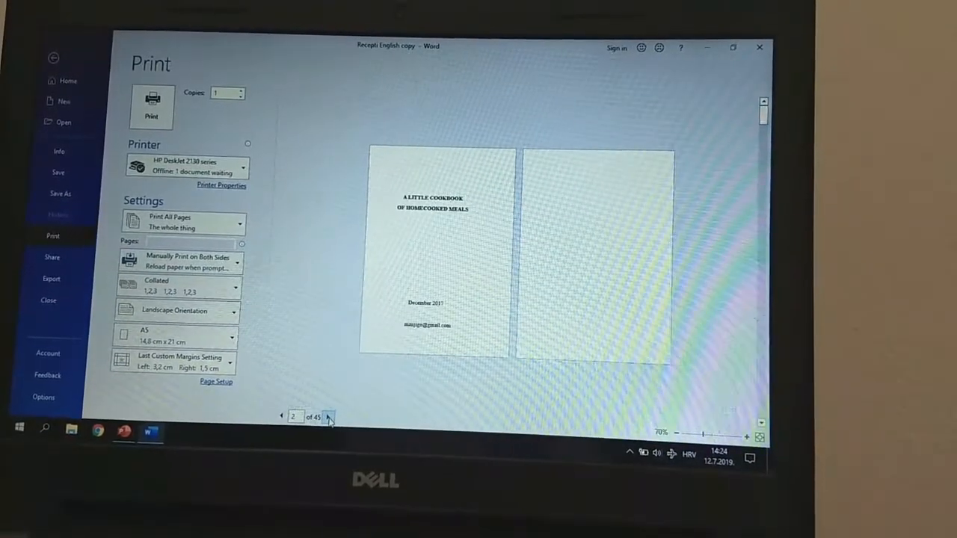
Page forward through the print preview to page 19 of 45.
left_click(327, 416)
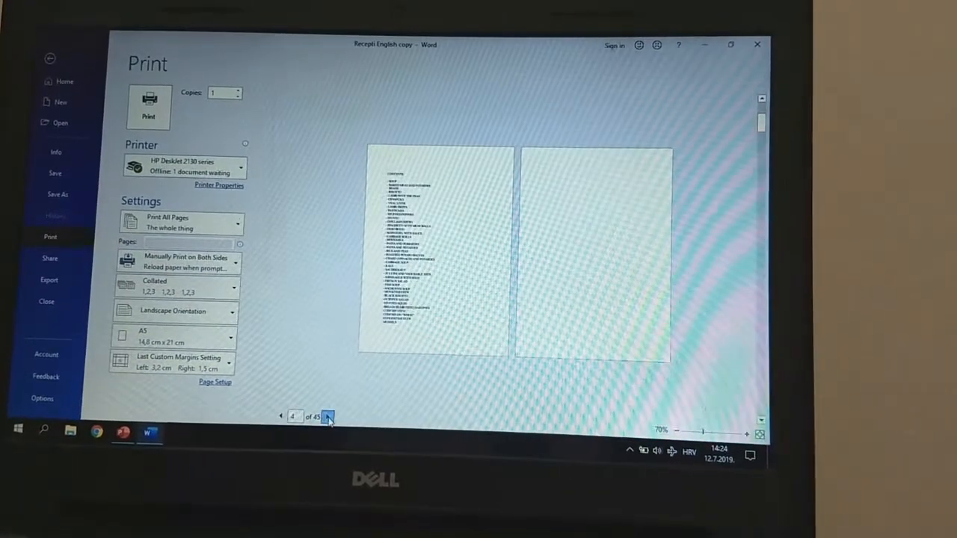
left_click(325, 416)
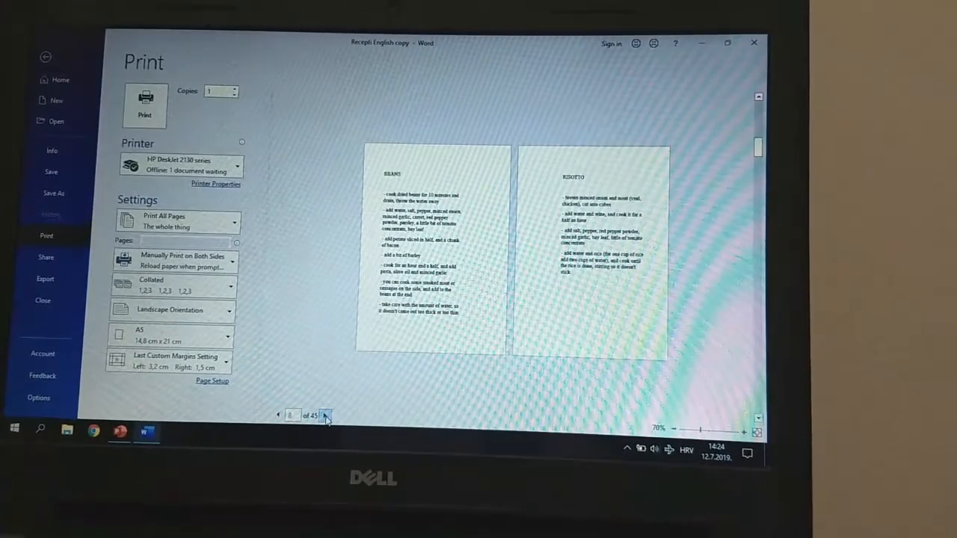
left_click(324, 416)
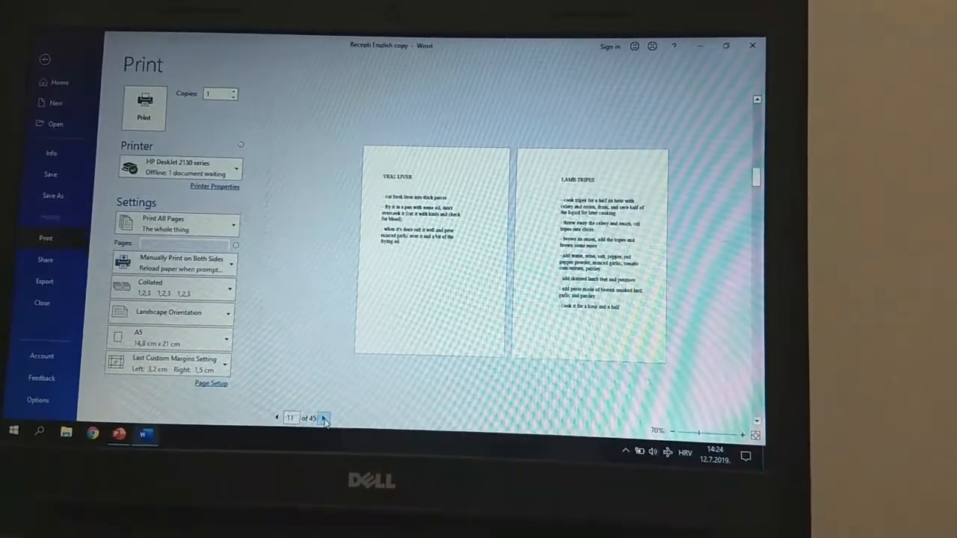
left_click(319, 418)
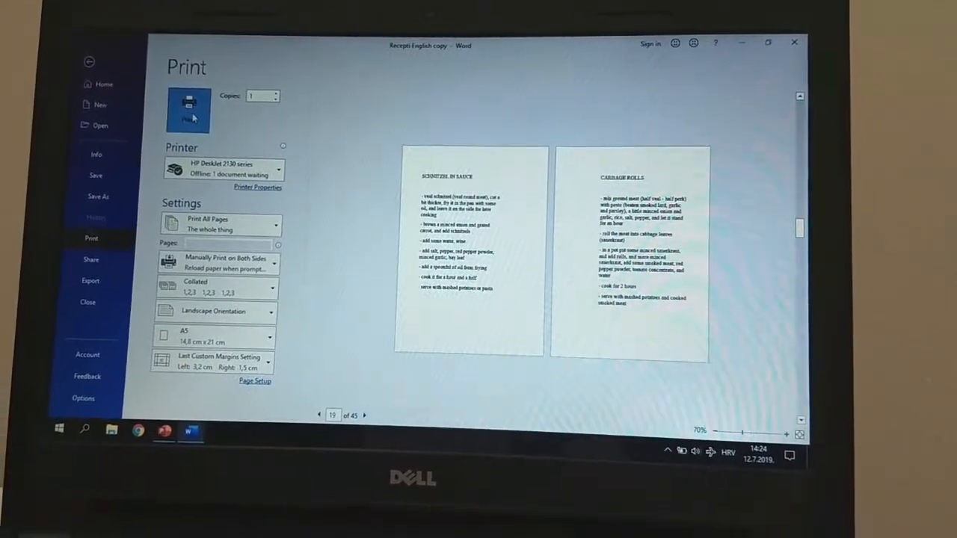
Print the cookbook, then show the print preview of the Recepti naslovnica - English cover.
left_click(188, 110)
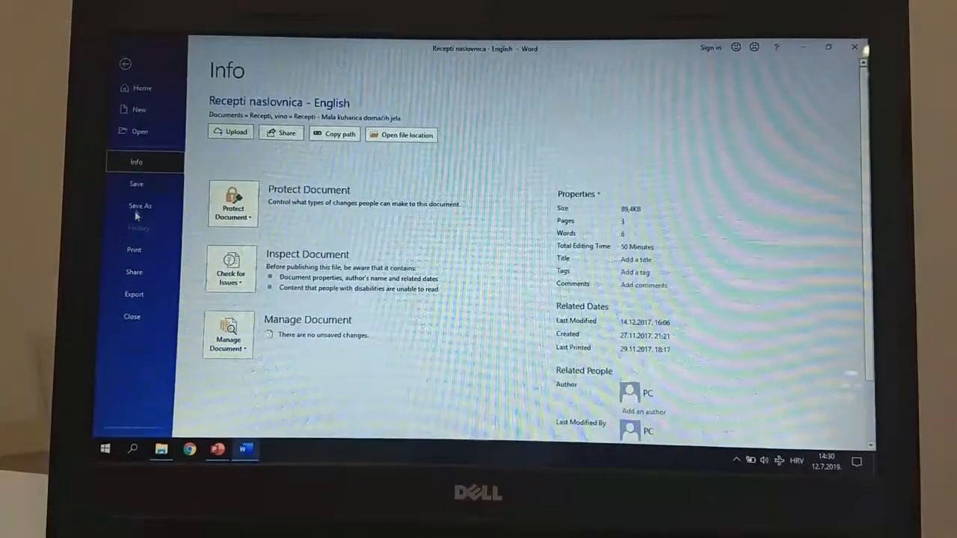
left_click(134, 249)
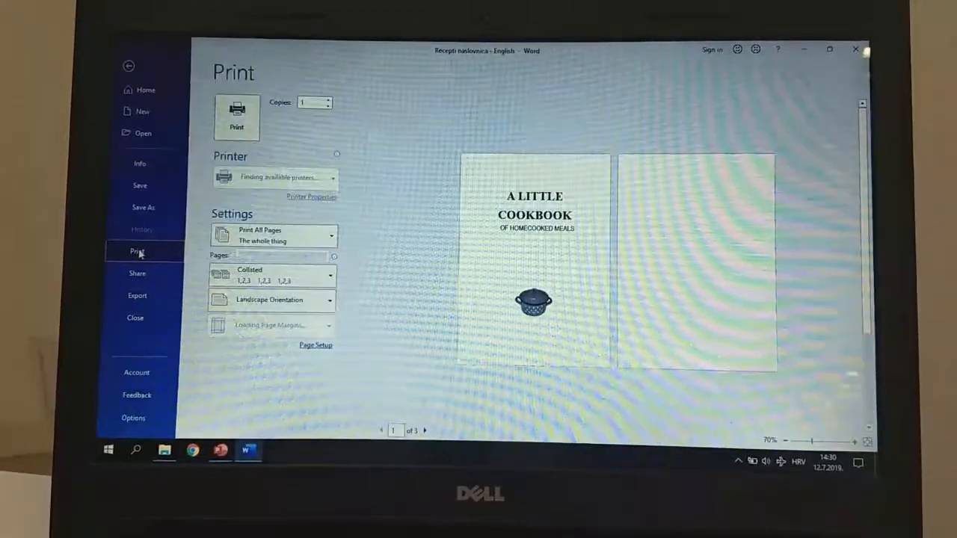